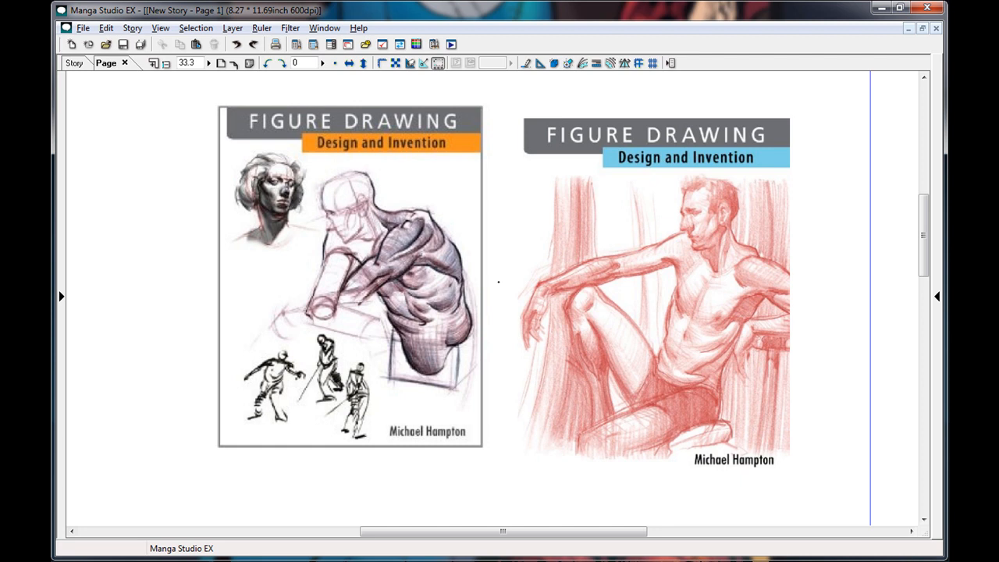
mouse_move(497, 243)
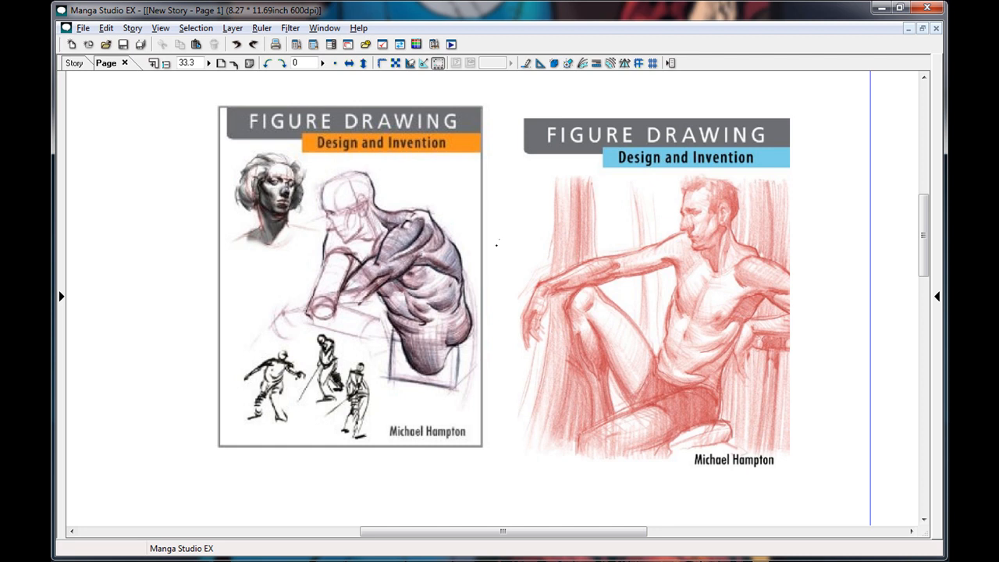
- Draw a short vertical test stroke with the black pen and adjust the workspace
left_click_drag(191, 200, 185, 269)
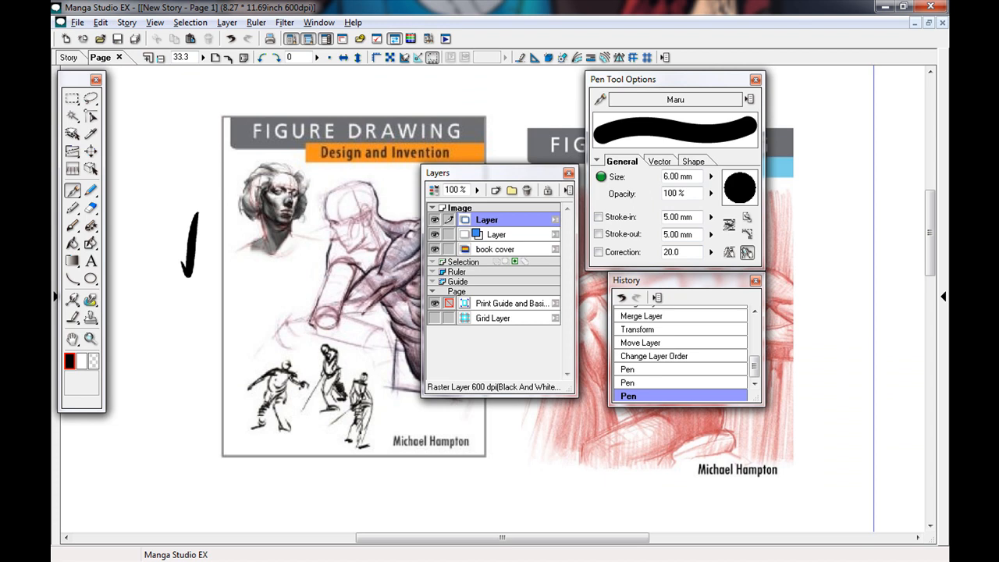
left_click(318, 22)
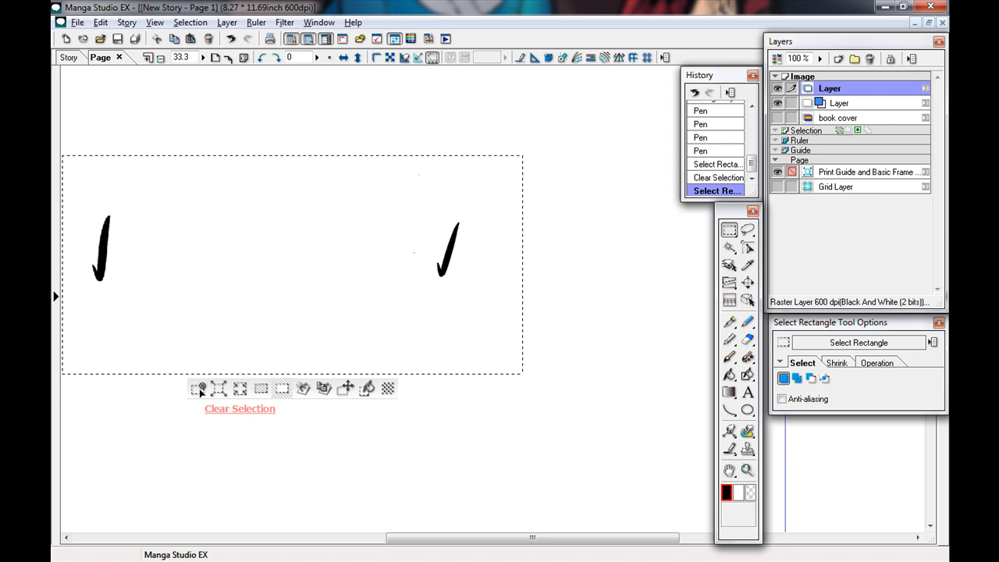
- Clear the selected page content so the book covers and test strokes disappear
left_click(240, 408)
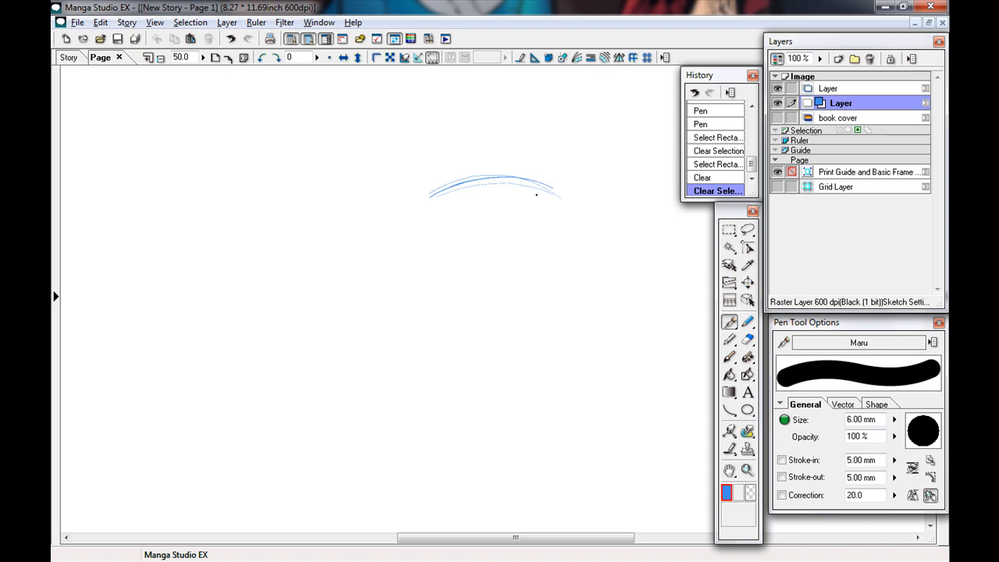
- Rough in the torso's shoulder line, vertical body edge and ribbed side contour in blue
left_click_drag(415, 199, 568, 206)
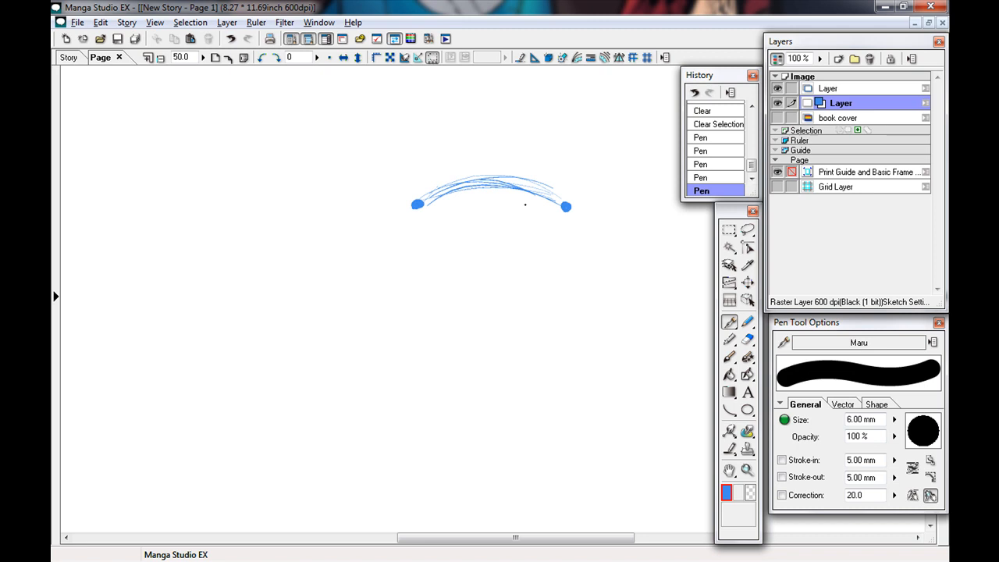
left_click_drag(490, 178, 499, 409)
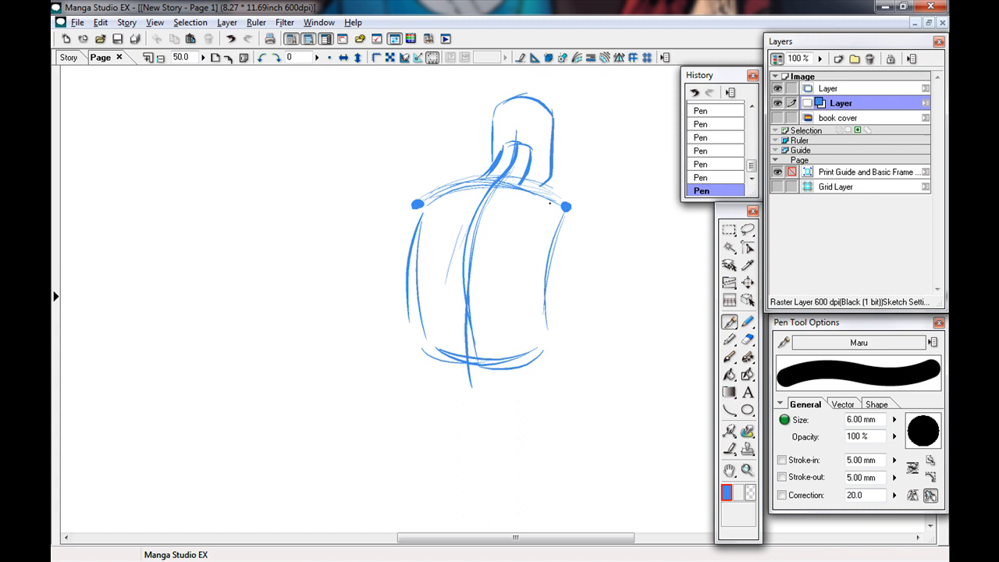
left_click_drag(539, 227, 562, 289)
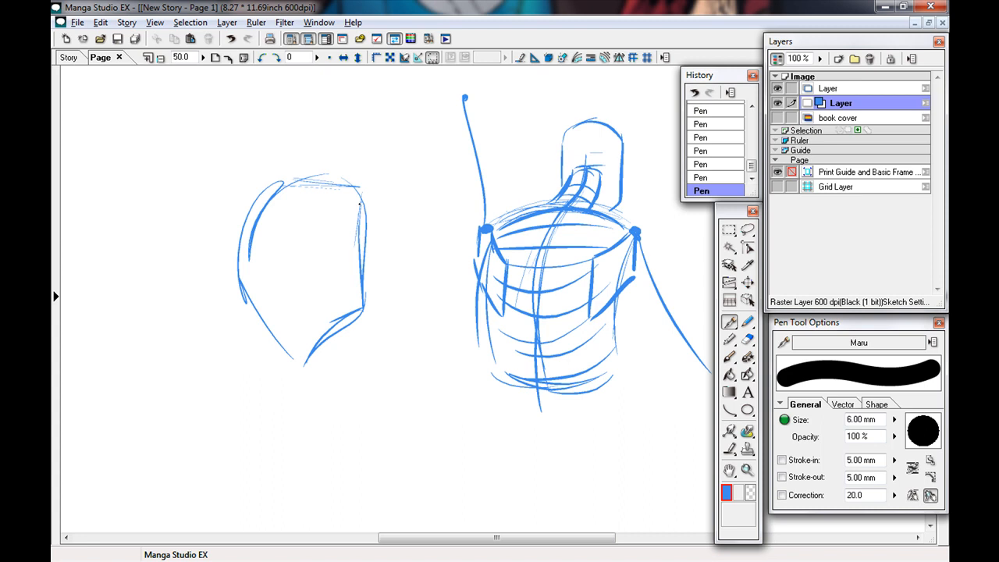
- Sketch the second torso on the left and extend an arm from the first figure's shoulder
left_click_drag(312, 180, 468, 222)
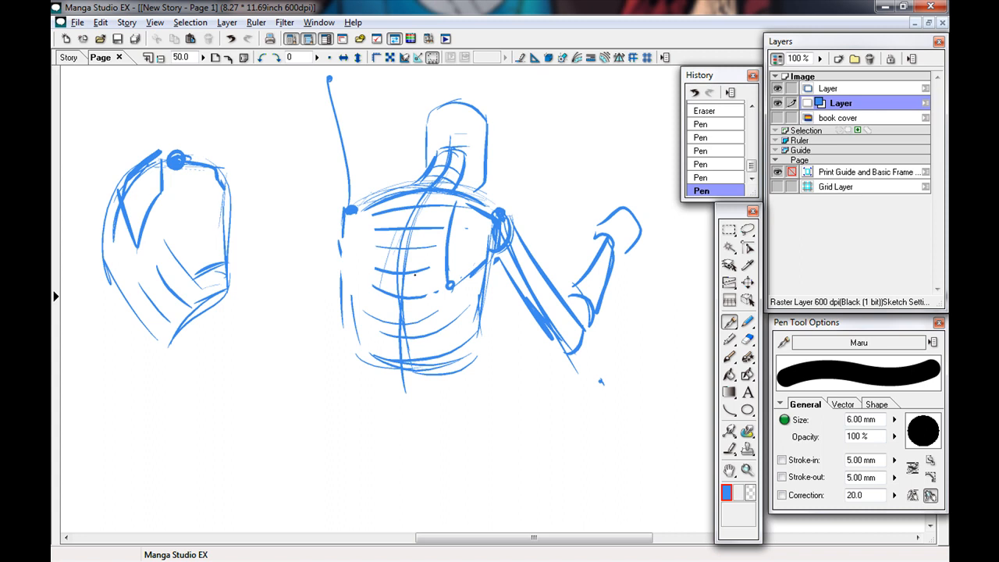
left_click_drag(452, 226, 468, 218)
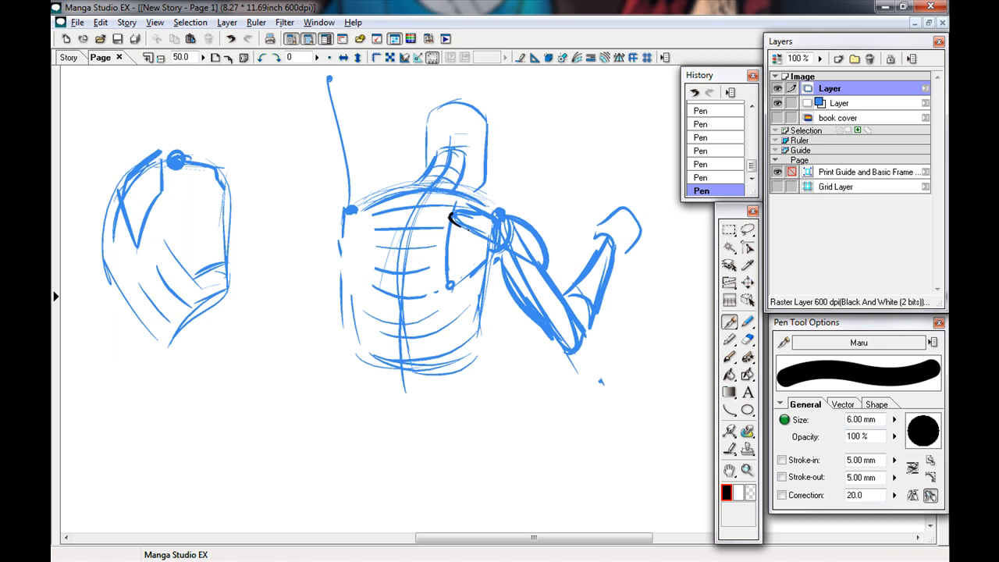
- Add bold black ink strokes over the shoulder and upper arm of the study
left_click_drag(450, 219, 539, 250)
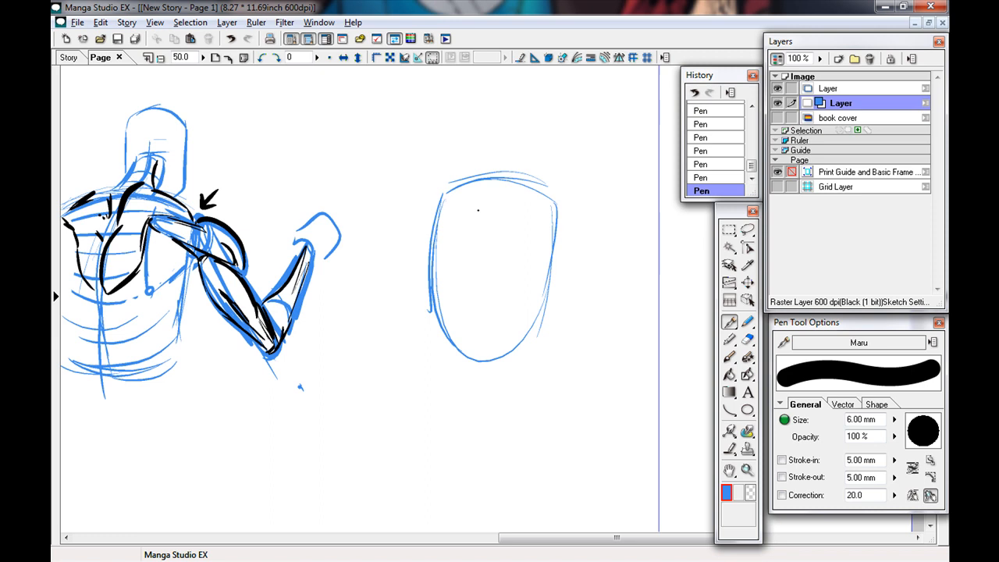
- Outline the new torso's back and extend its arm lines down to the elbow
left_click_drag(482, 184, 487, 355)
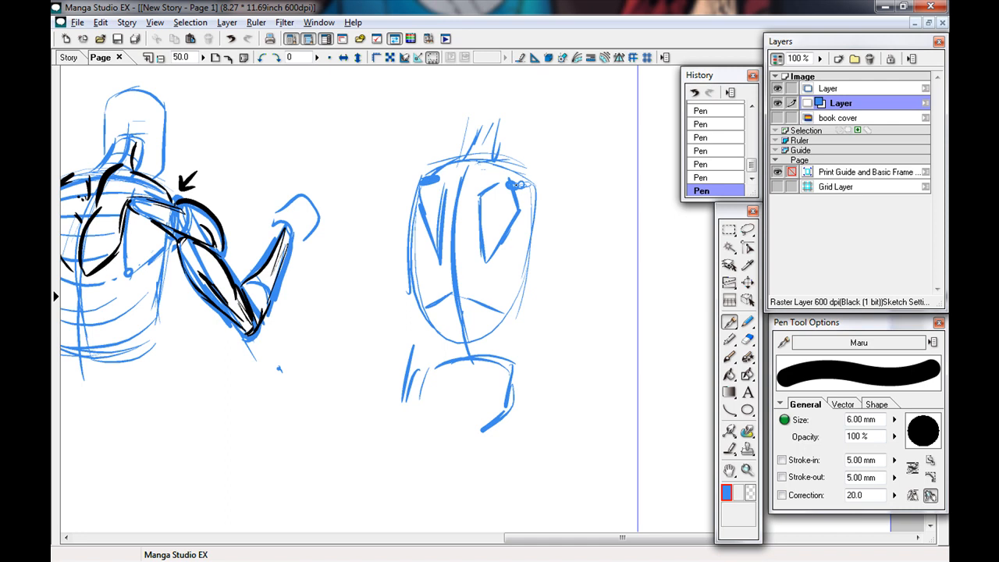
left_click_drag(522, 191, 580, 300)
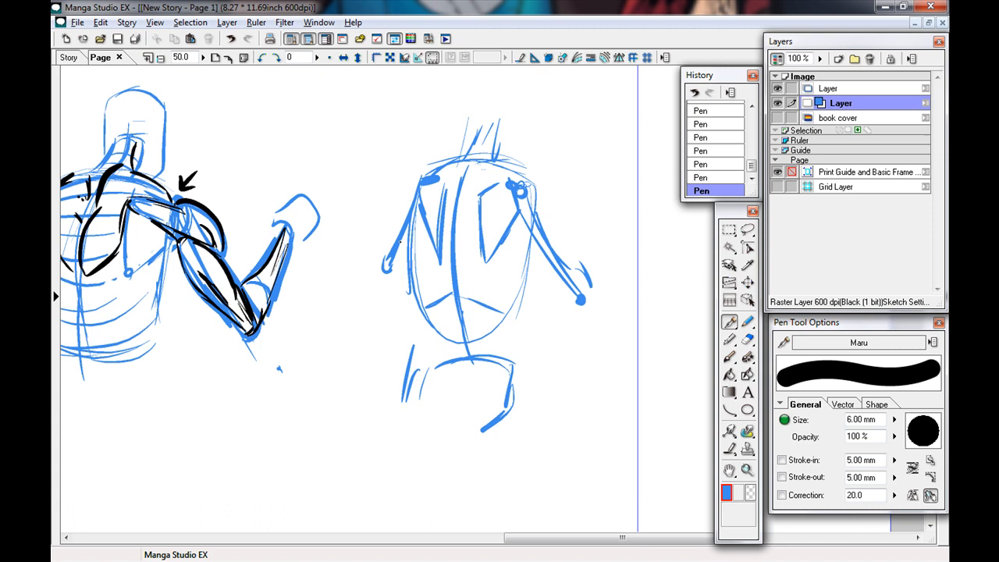
left_click_drag(531, 195, 580, 299)
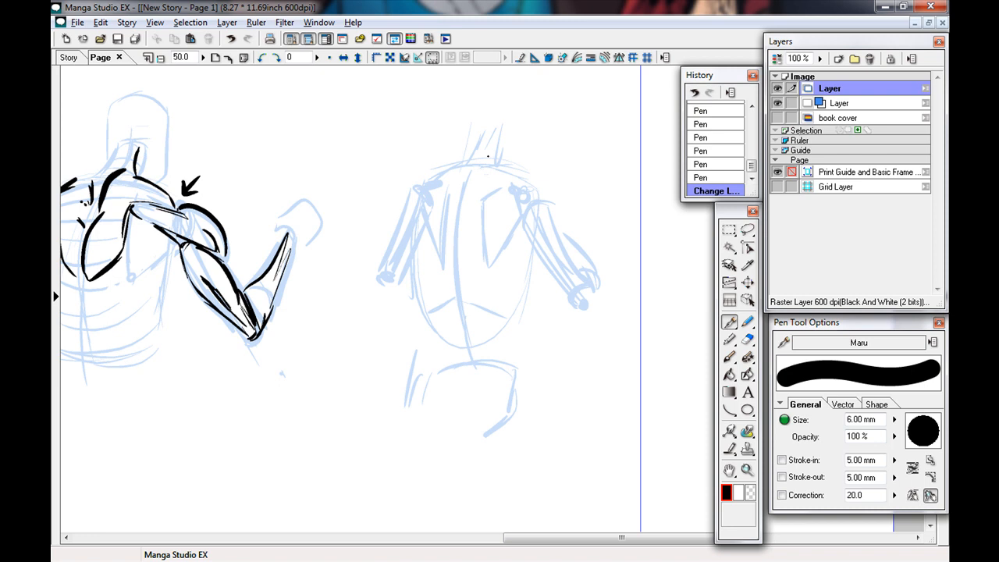
- Ink the curve of the right figure's shoulder and the start of its upper arm in black
left_click_drag(484, 190, 554, 250)
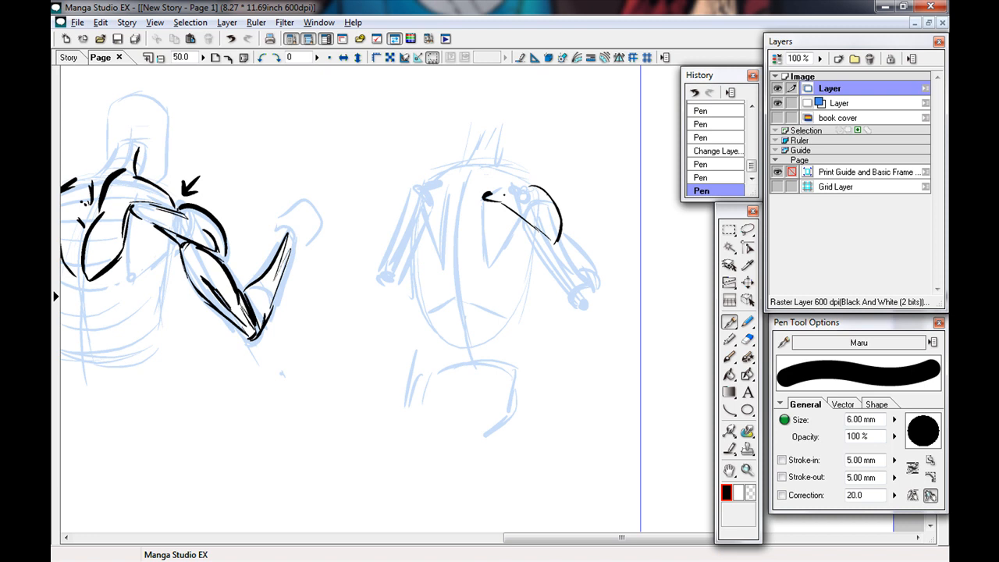
left_click_drag(484, 195, 559, 210)
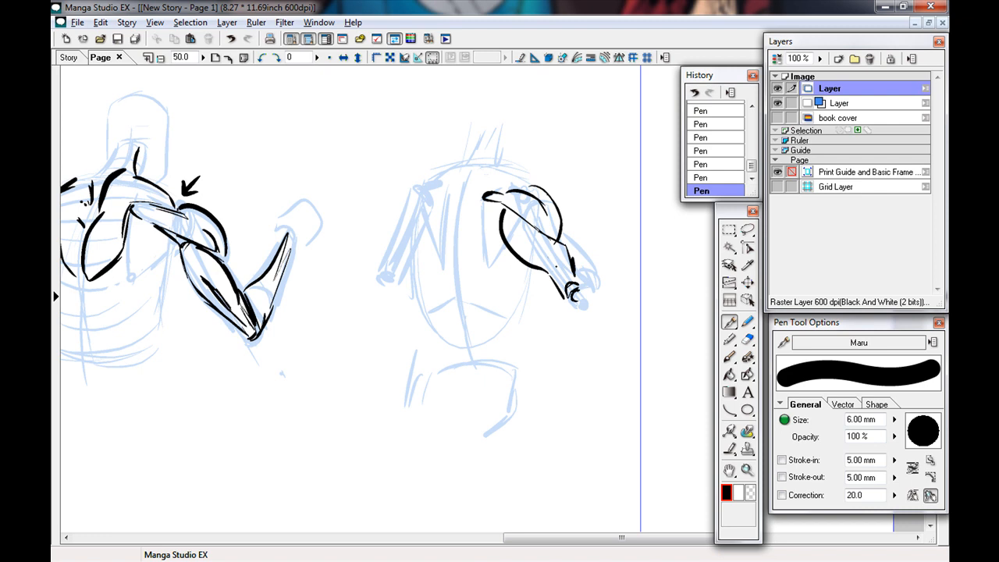
left_click_drag(507, 195, 577, 297)
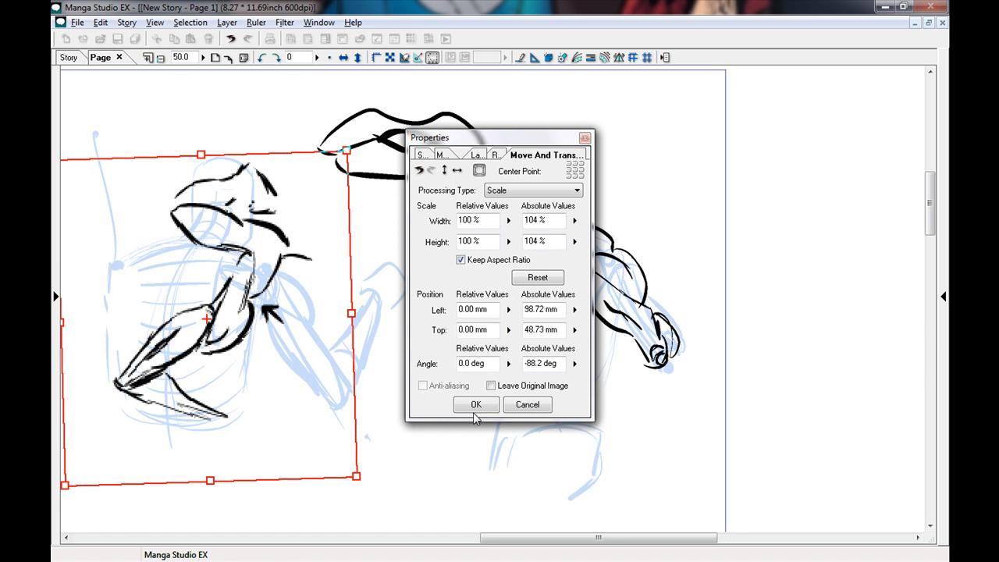
- Confirm the Move and Transform with scale 104% and angle -88.2 degrees
left_click(476, 404)
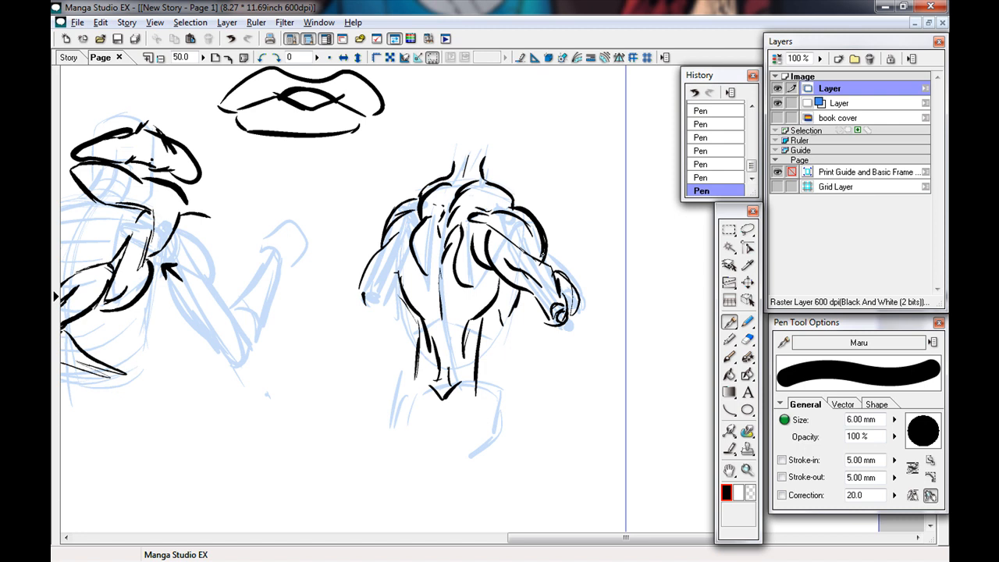
- Ink the muscle lines across the right figure's back in bold black
left_click_drag(483, 226, 554, 280)
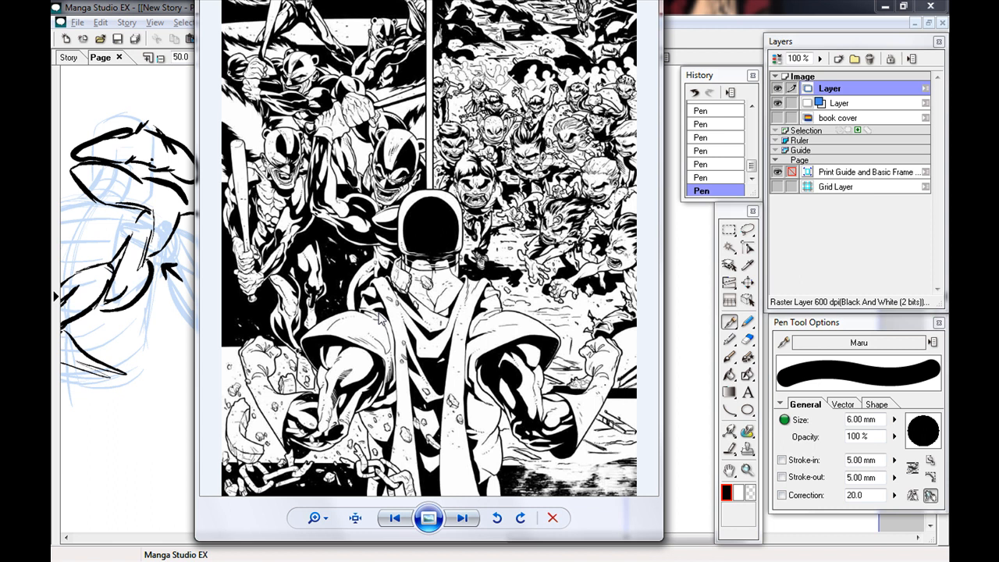
mouse_move(446, 412)
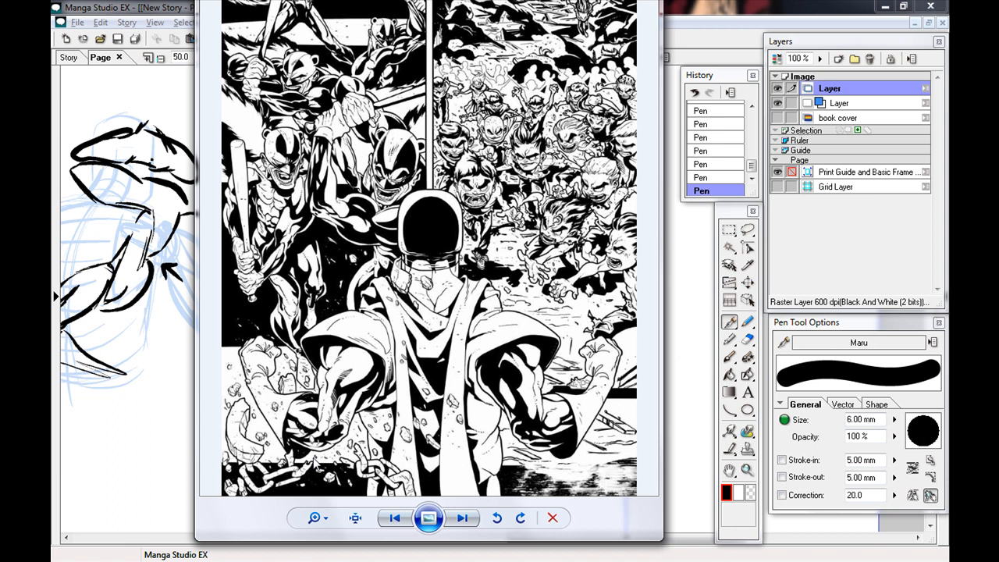
mouse_move(312, 462)
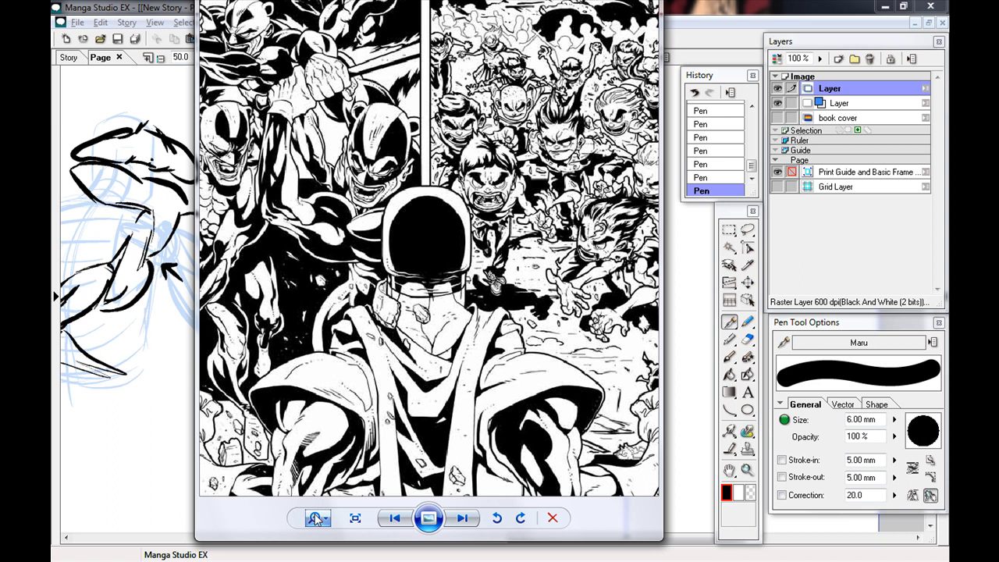
- Zoom in on the comic page to magnify the hooded central figure
left_click(552, 518)
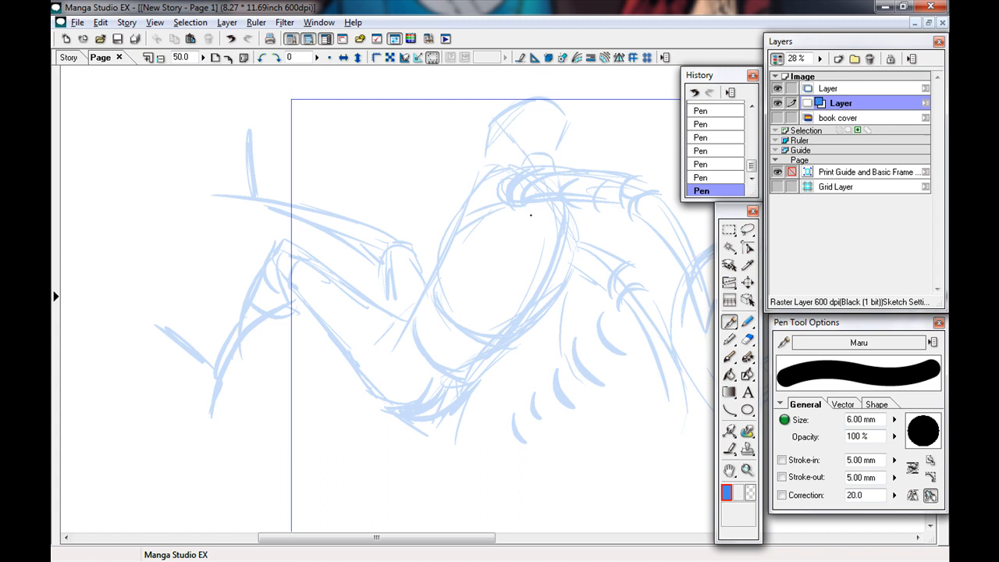
- Add blue construction strokes shaping the figure's shoulders, chest and rounded fist
left_click_drag(507, 211, 558, 281)
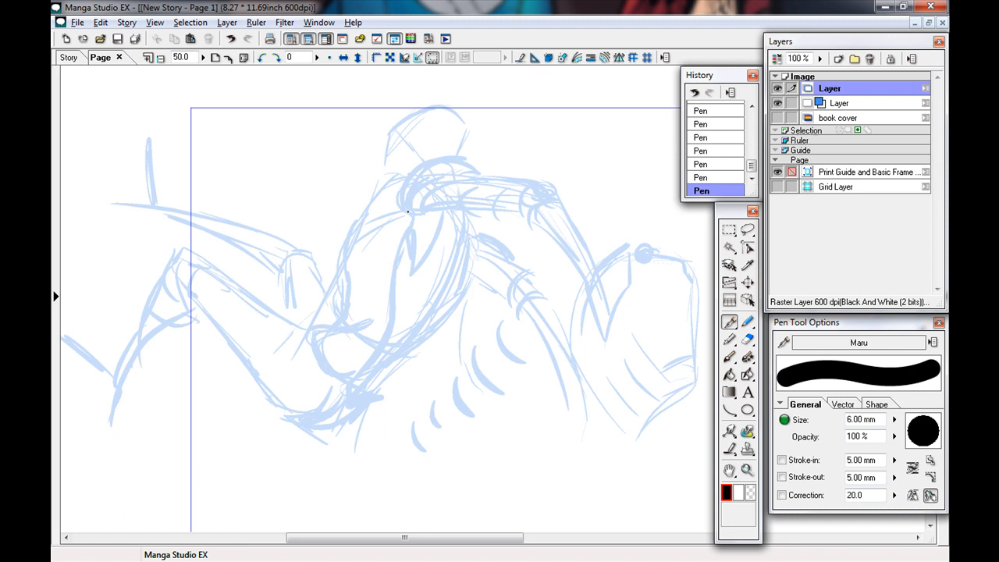
- Trace the shoulder, upper back and outstretched arm in bold black ink over the blue sketch
left_click_drag(428, 213, 568, 249)
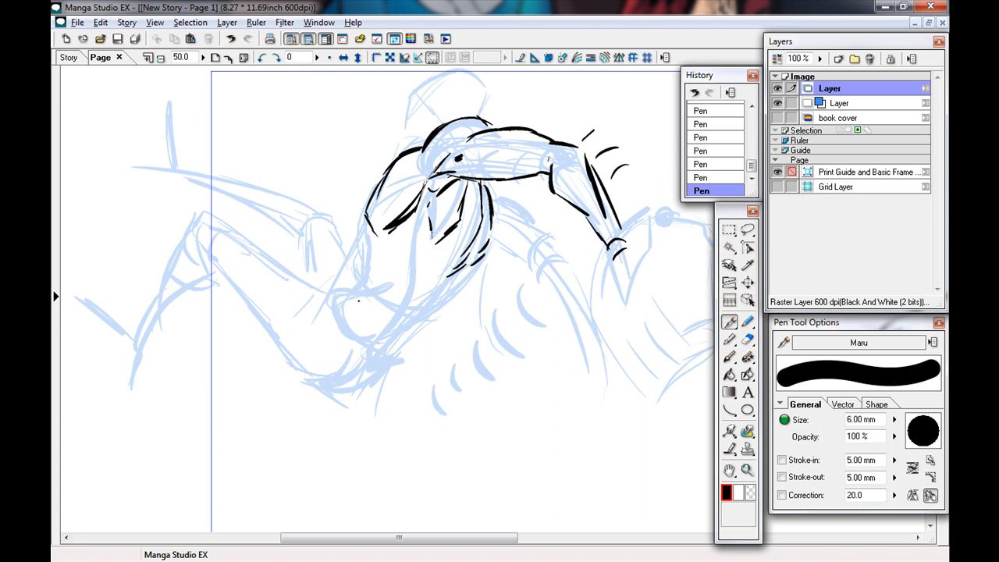
- Ink the head, chest and a long line down the figure's side in black
left_click_drag(425, 203, 414, 343)
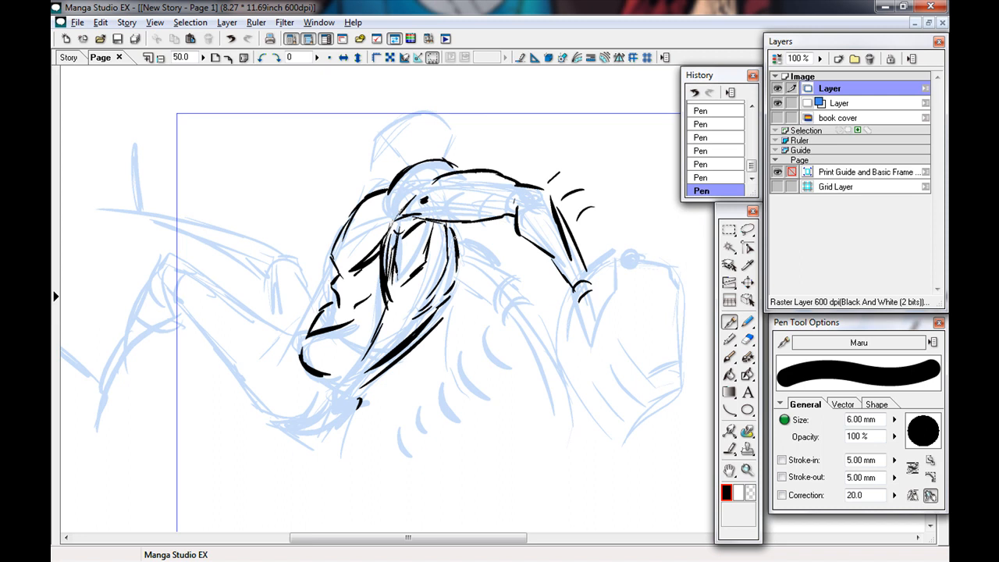
left_click_drag(468, 242, 559, 421)
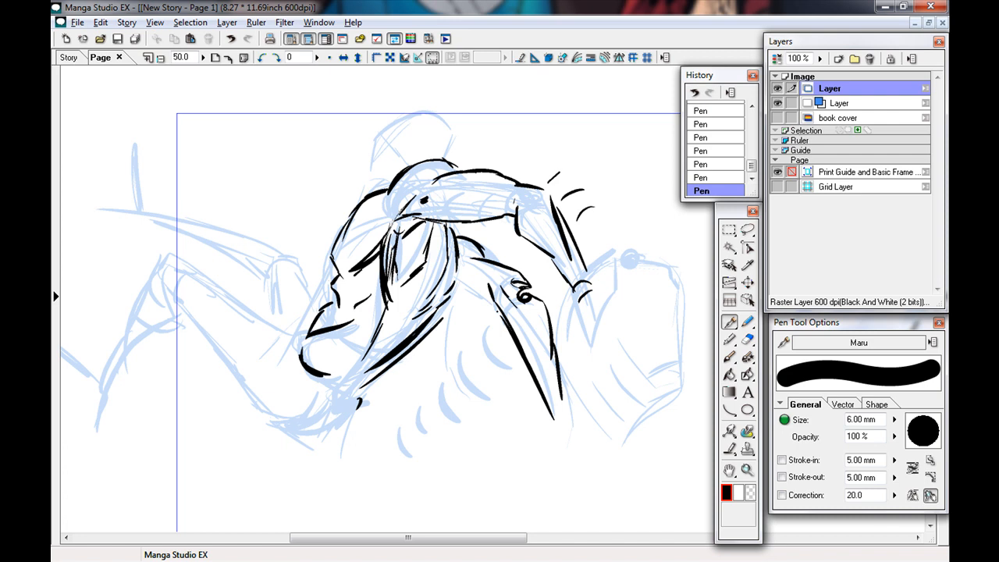